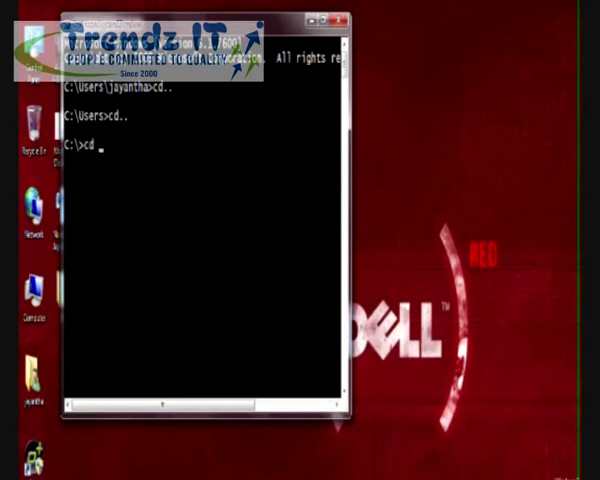
- Request the ExceptionUnhandled source file in Notepad via the 'notepad ExceptionUnhandled' command
{"action": "type", "text": "notepad"}
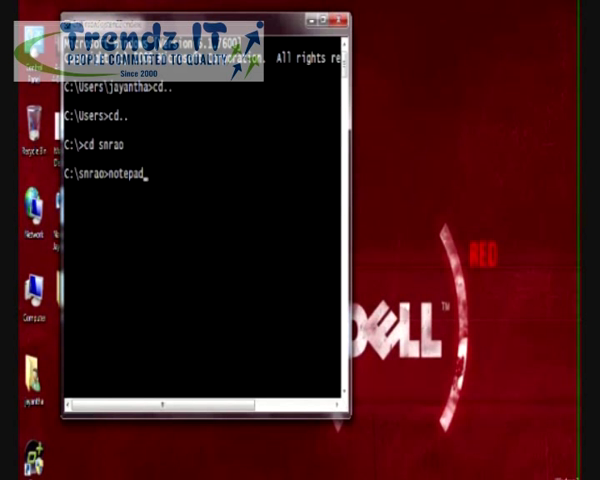
{"action": "type", "text": "Exception"}
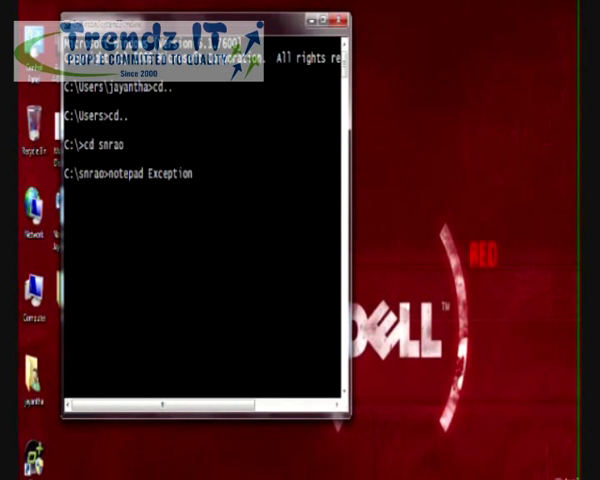
{"action": "type", "text": "Unhan"}
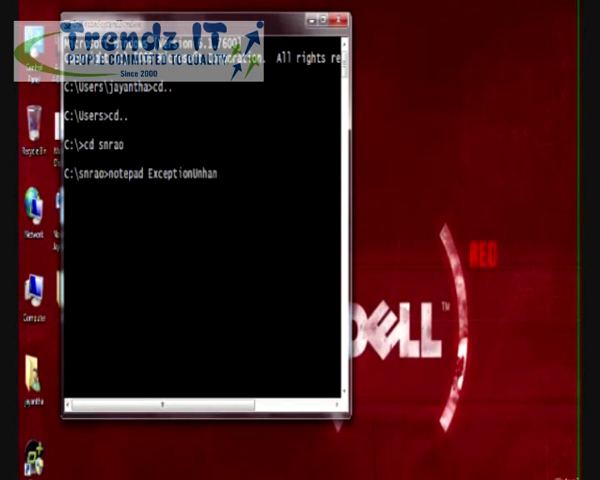
{"action": "type", "text": "dled"}
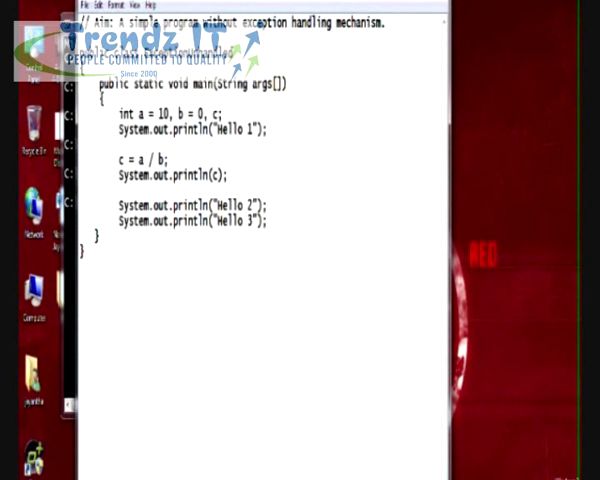
- Highlight the unprotected division line c = a / b in the source
{"action": "triple_click", "coordinate": [136, 158]}
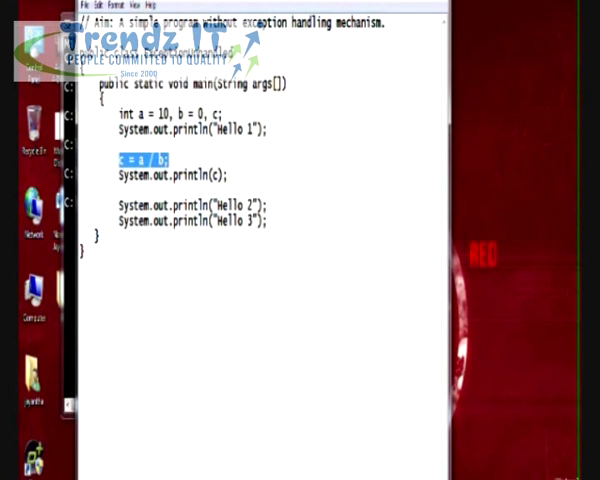